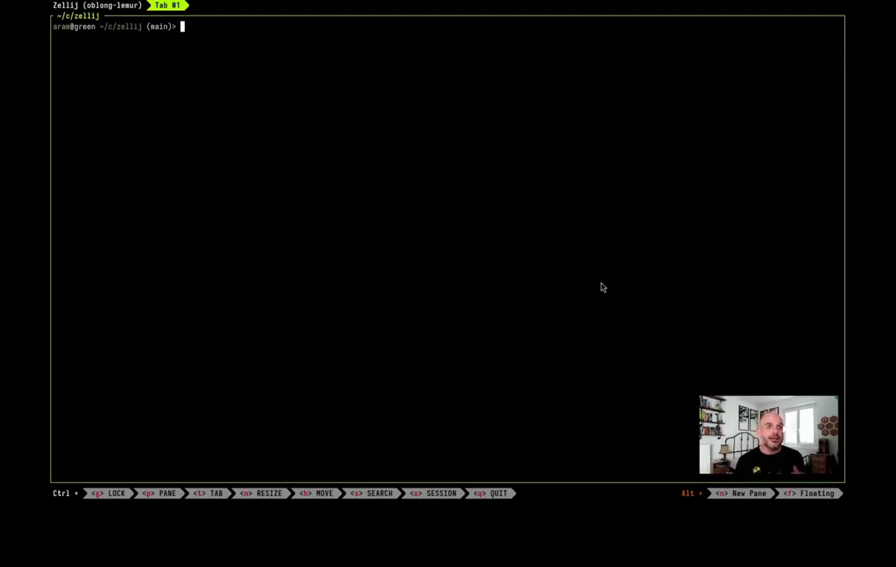
mouse_move(116, 118)
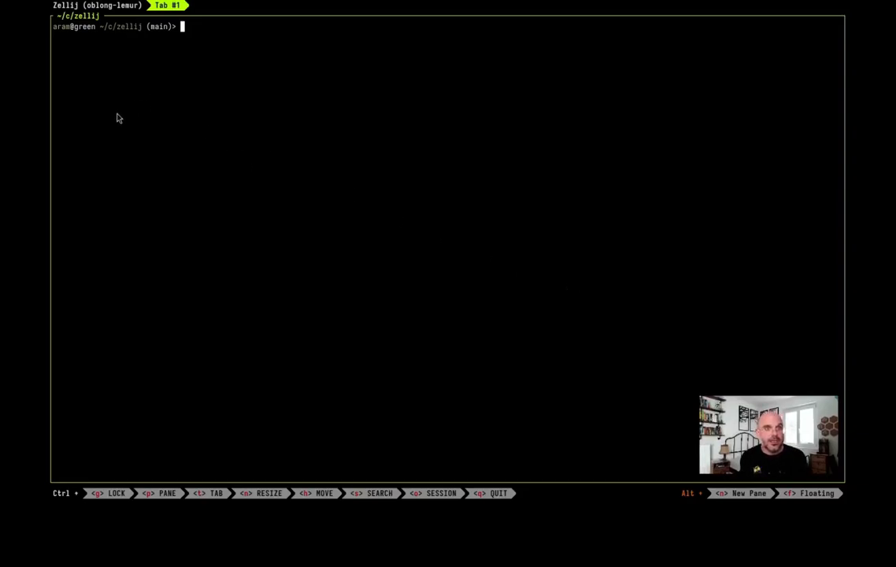
mouse_move(320, 160)
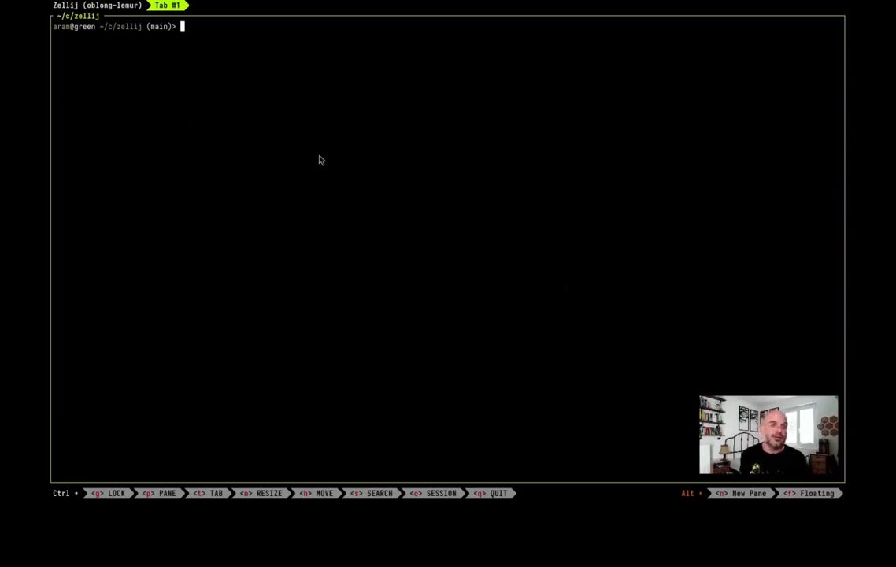
List the zellij project folder's contents with ls in the shell pane.
type("ls")
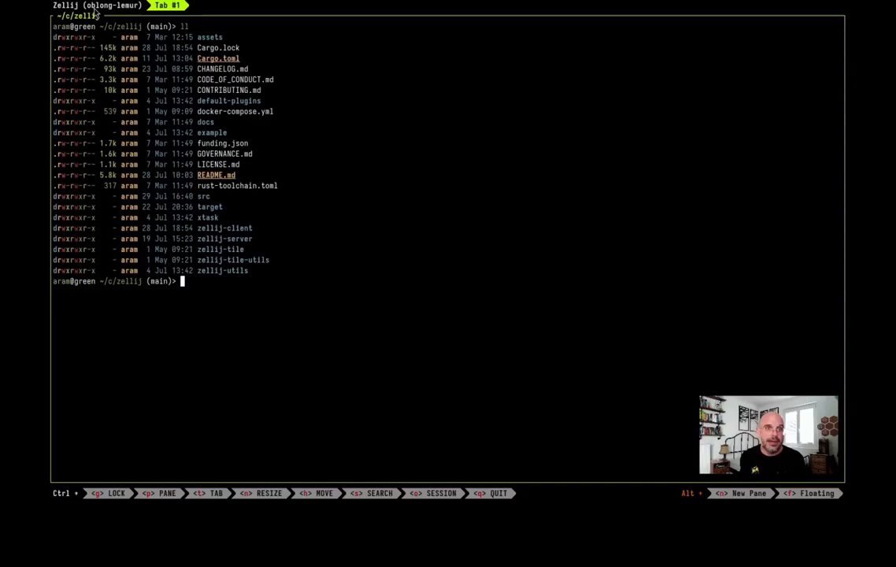
mouse_move(61, 478)
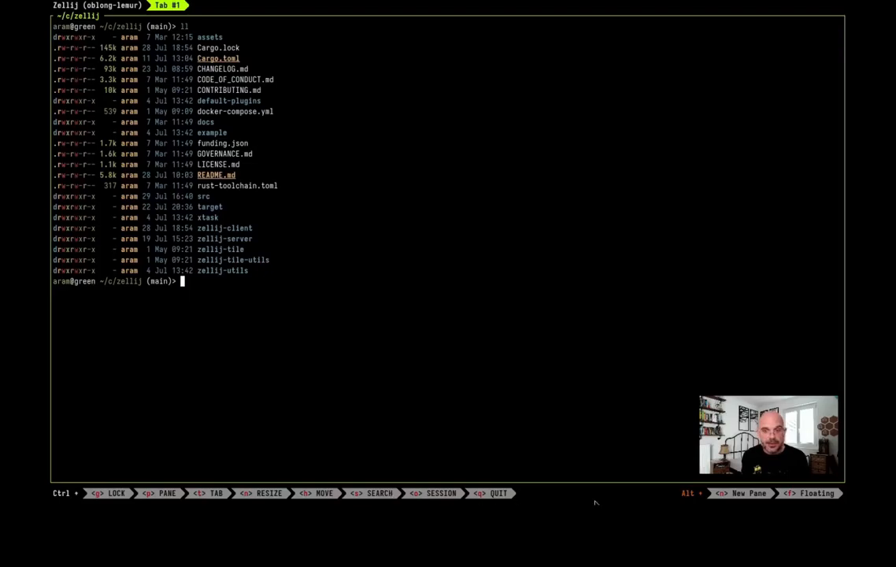
mouse_move(714, 503)
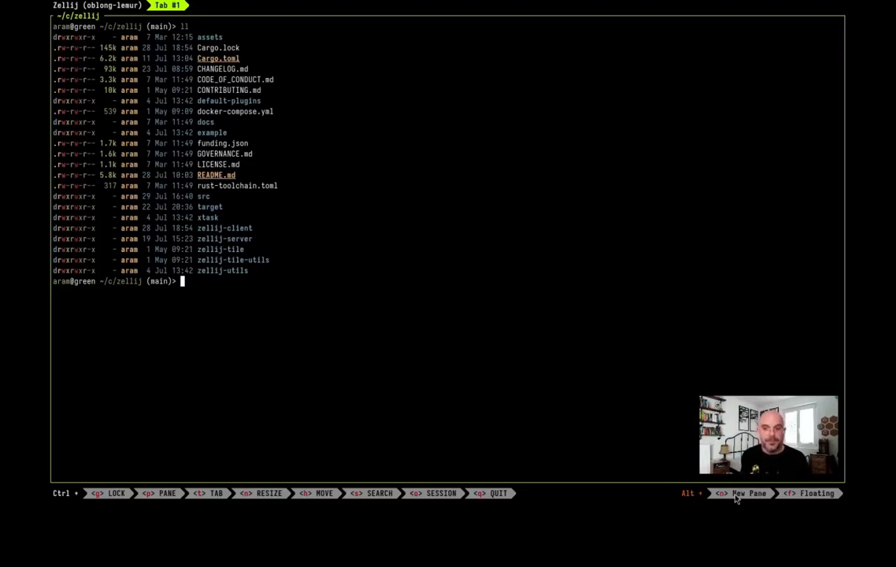
Open src/main.rs in vim and type 'lskdjflskdjfslkj2#!@#!@#!!' into main().
type("v src/main.rs")
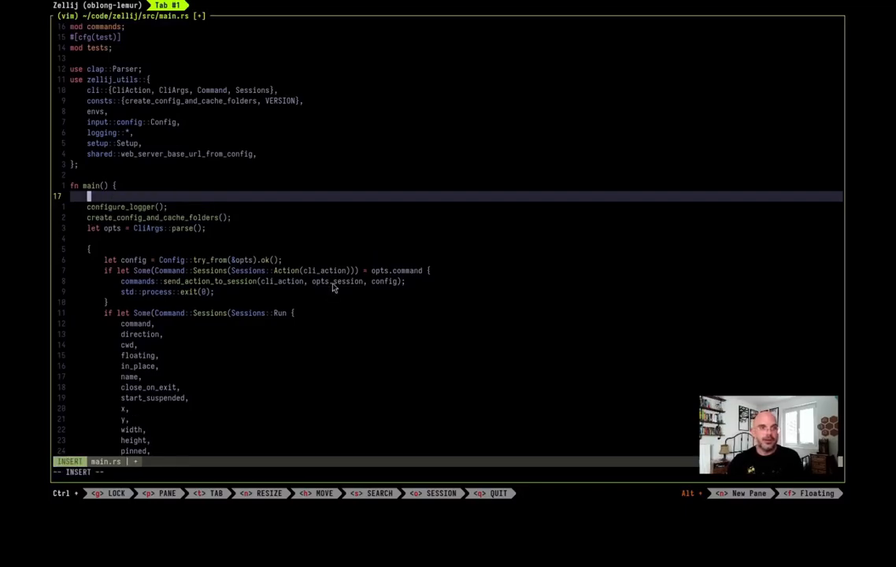
type("lskdjflskdjfslkj2#!@#!@#!!")
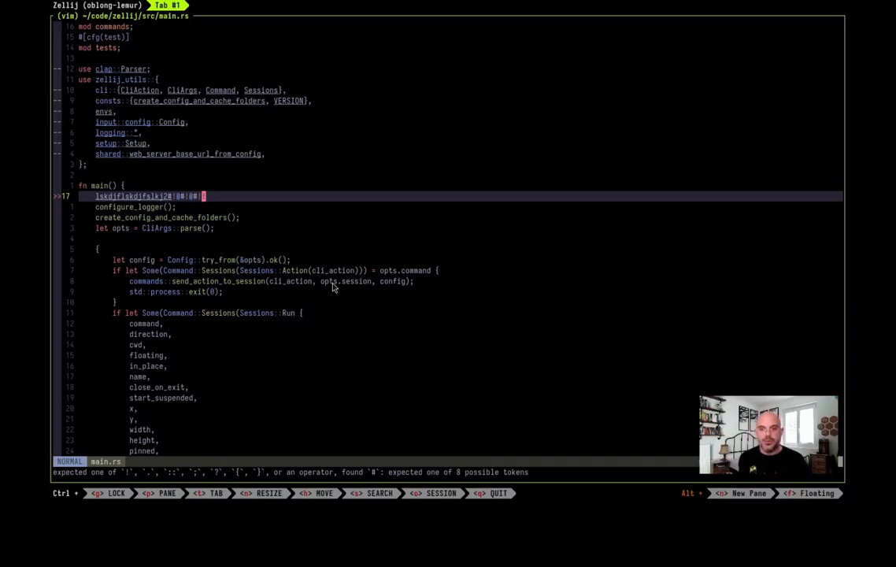
mouse_move(581, 454)
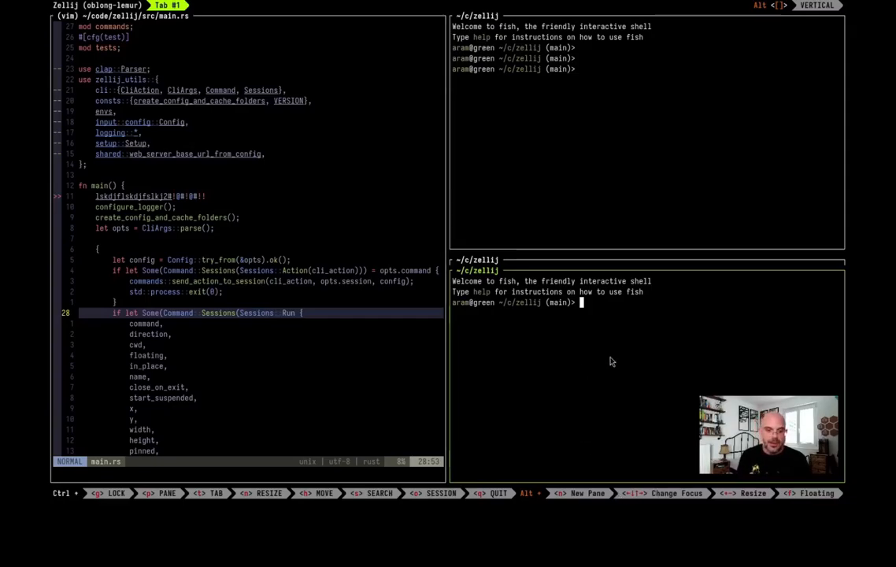
Close the extra lower shell pane, leaving vim beside one fish shell.
key("p")
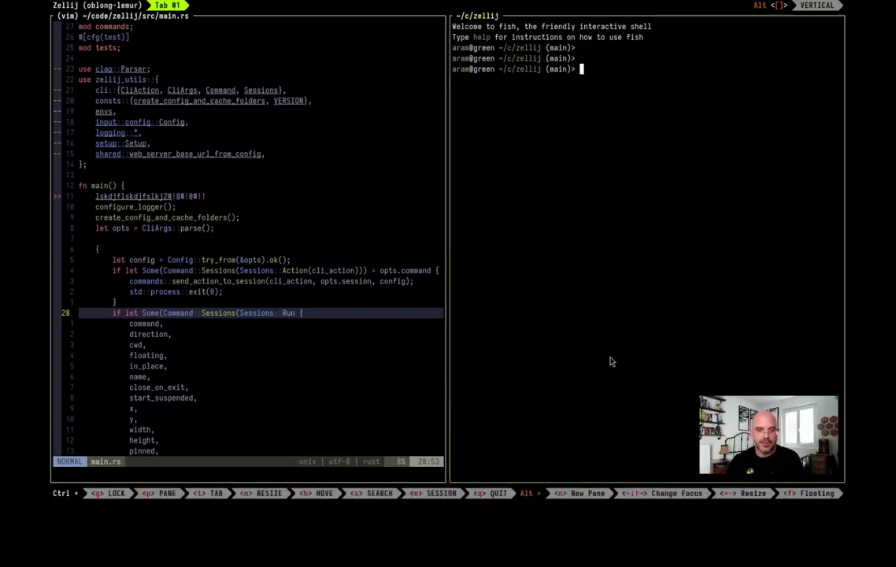
Run 'cargo x run --singlepass' in a fresh shell pane stacked with the editor.
type("cargo x run --singlepass")
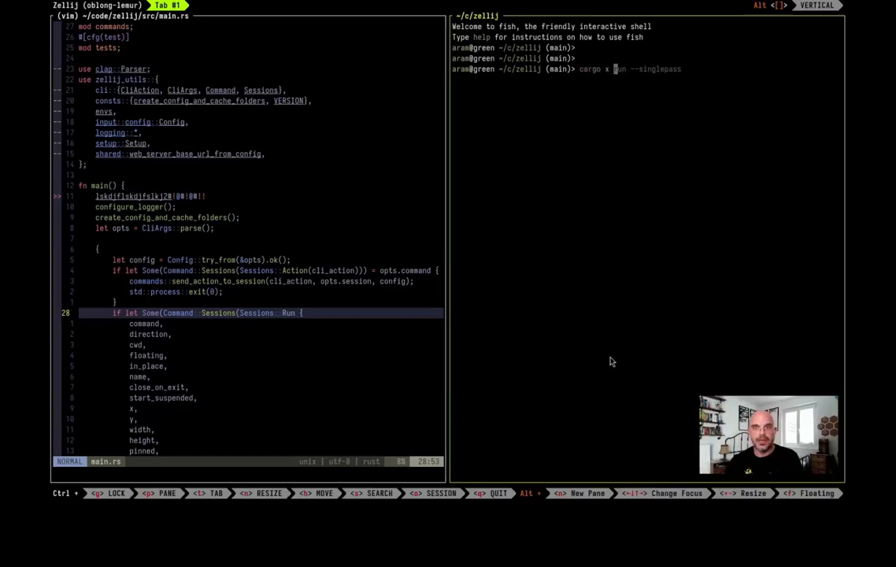
key("Return")
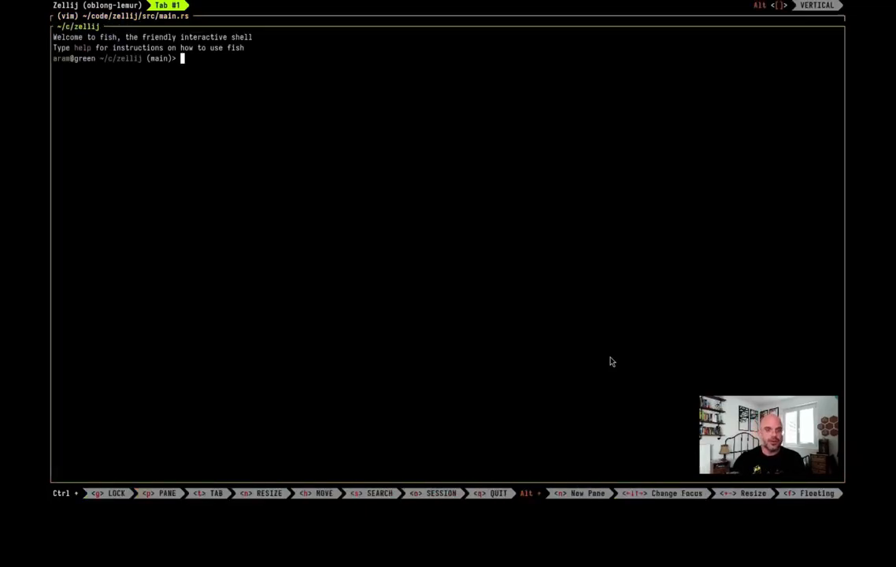
Run 'cargo test' and scroll down through the output.
type("cargo test")
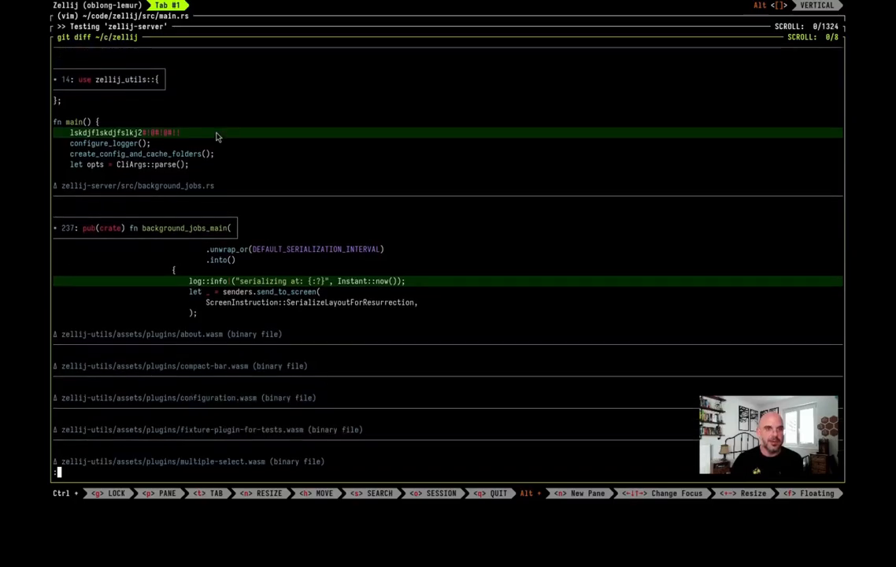
scroll("down", 3)
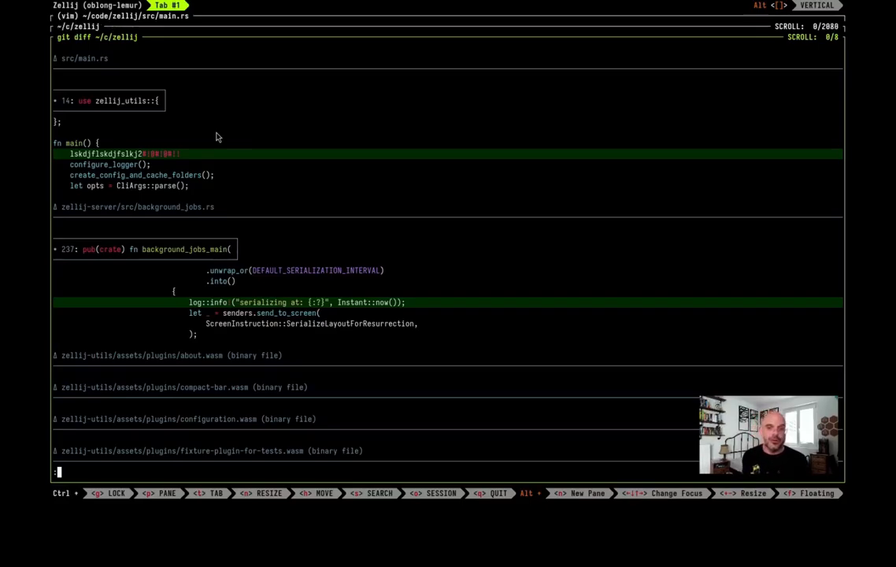
mouse_move(543, 426)
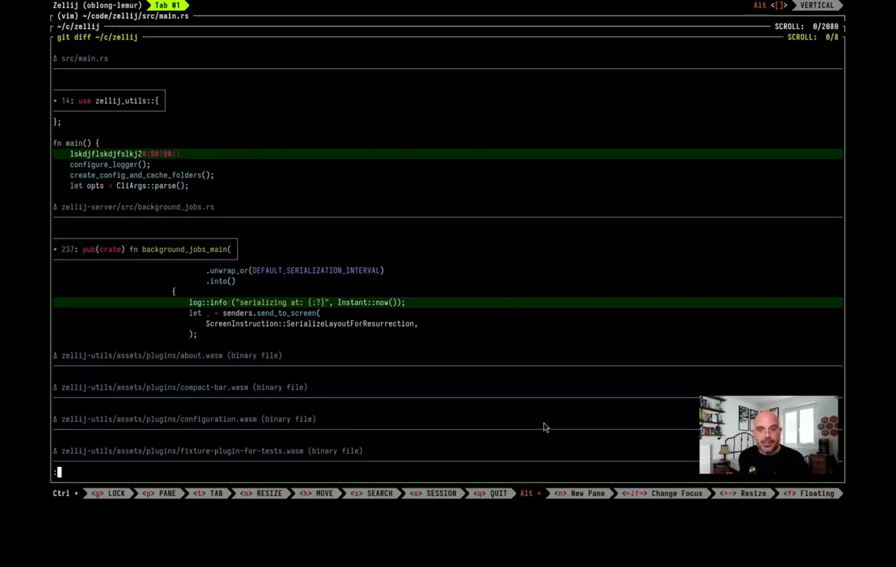
mouse_move(493, 227)
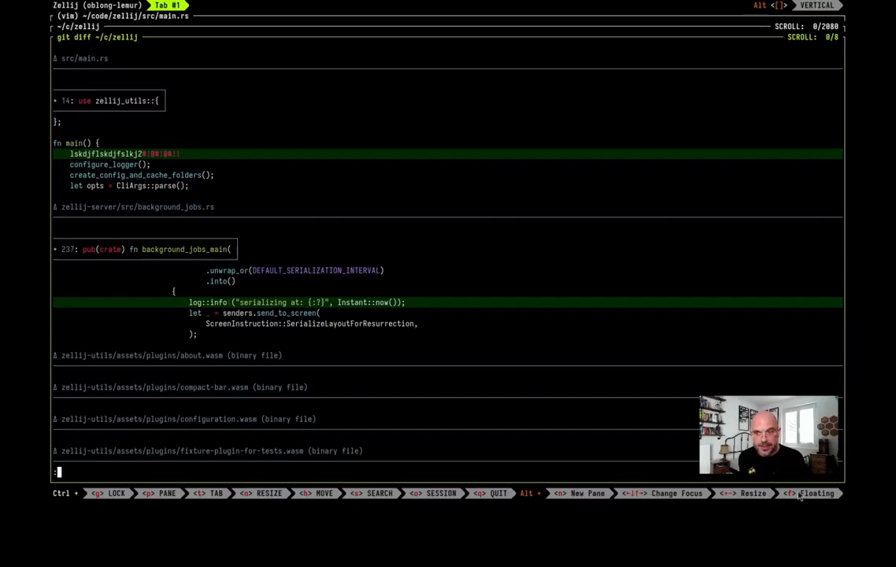
mouse_move(494, 194)
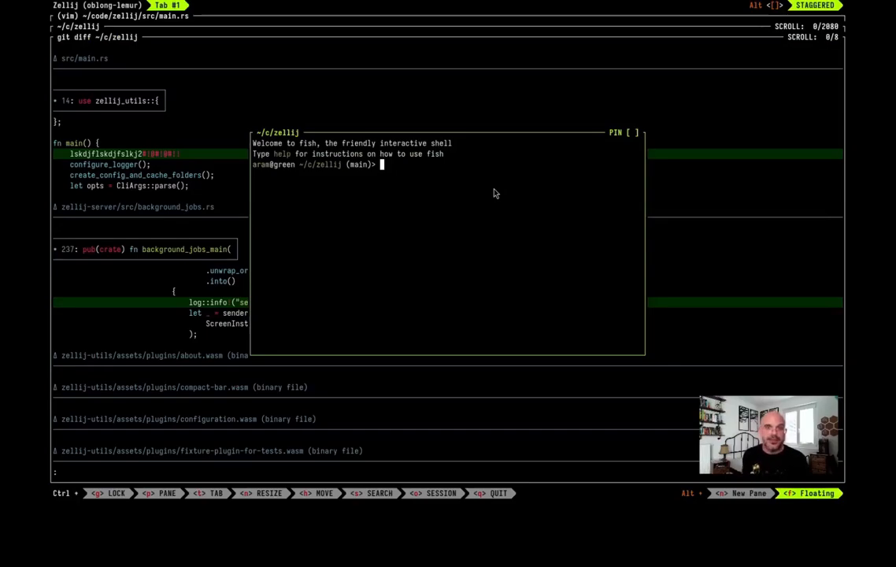
Run l in the floating pane and close the extra stacked floating panes.
type("l")
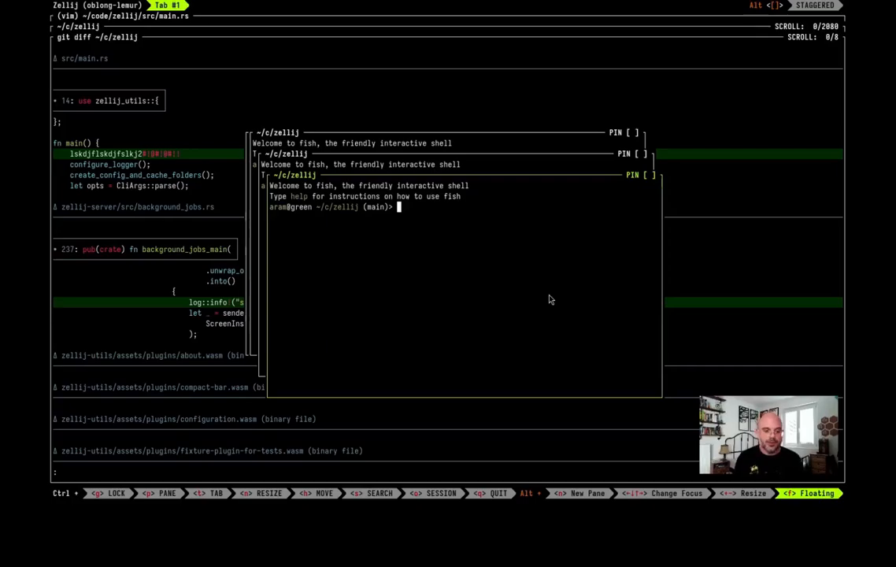
key("p")
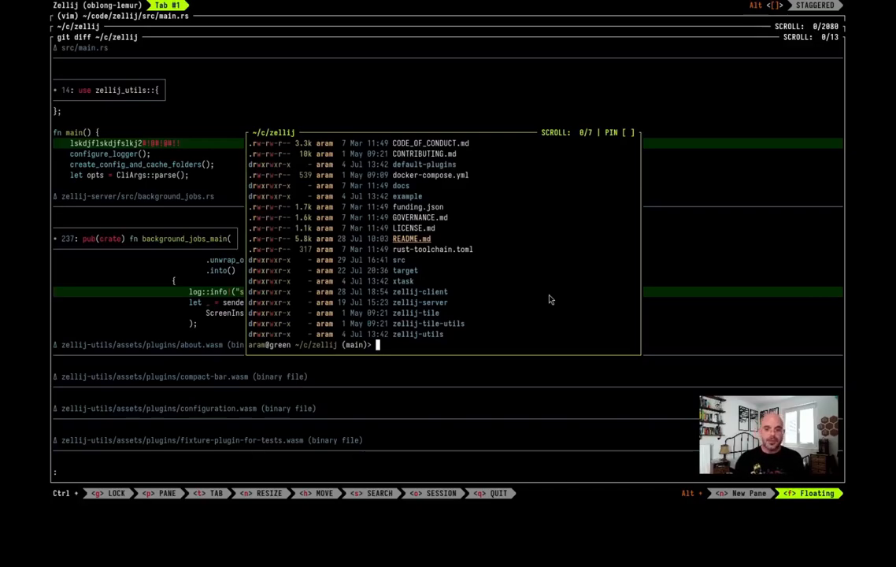
Tail /tmp/zellij-1000/zellij-log/zellij.log with tail -f in the floating pane.
type("tail -f /tmp/zellij-1000/zellij-log/zellij.log")
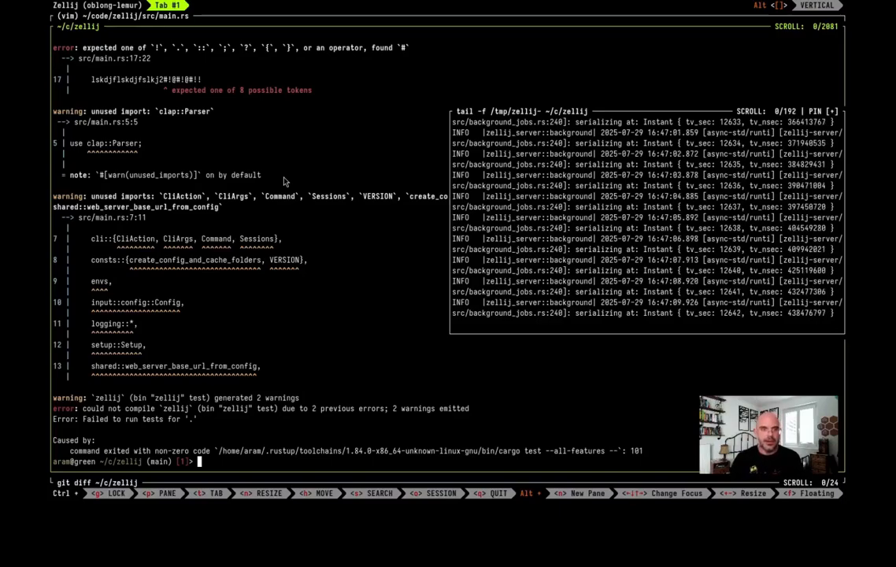
mouse_move(298, 213)
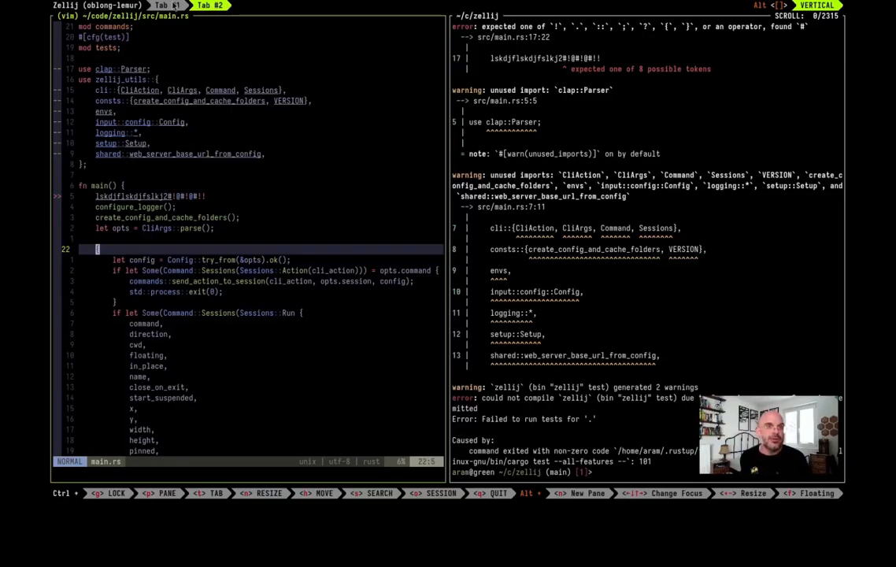
left_click(167, 6)
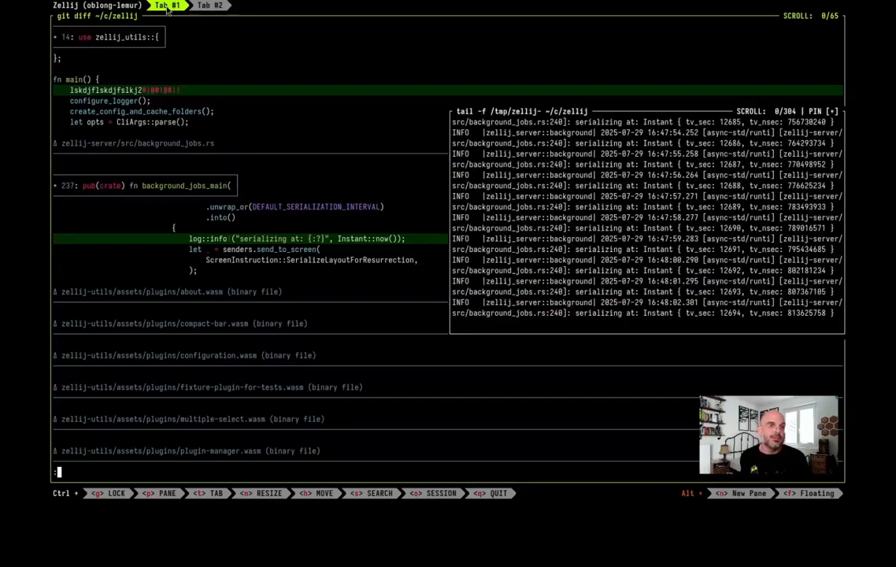
left_click(209, 6)
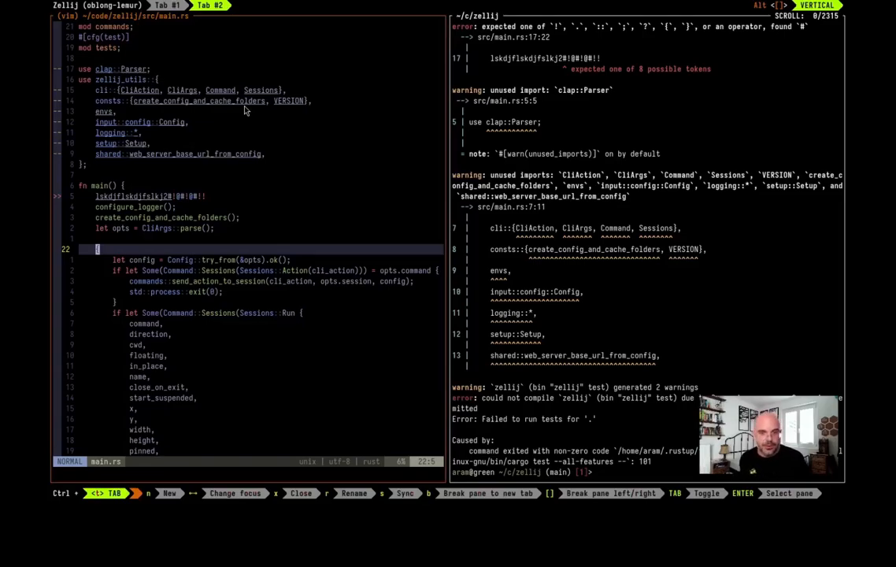
mouse_move(333, 500)
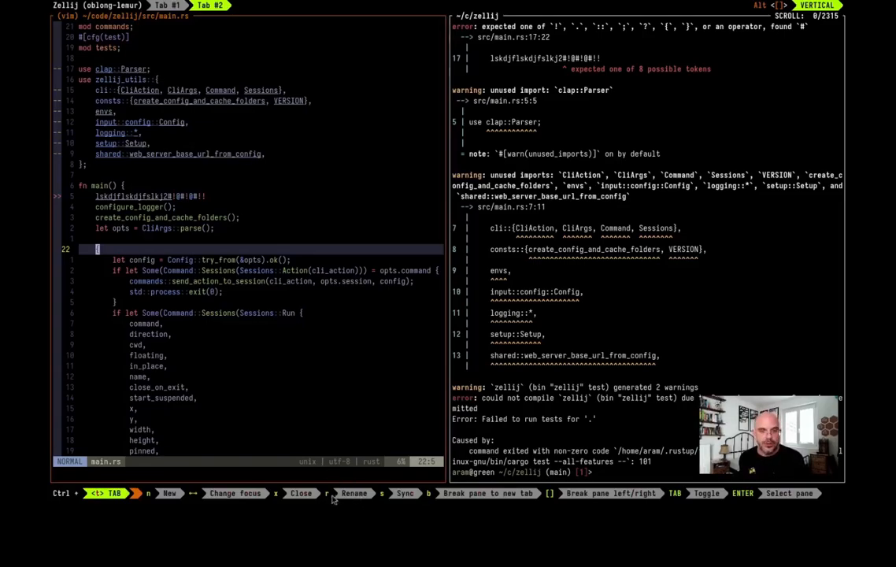
mouse_move(352, 313)
type("fix tests")
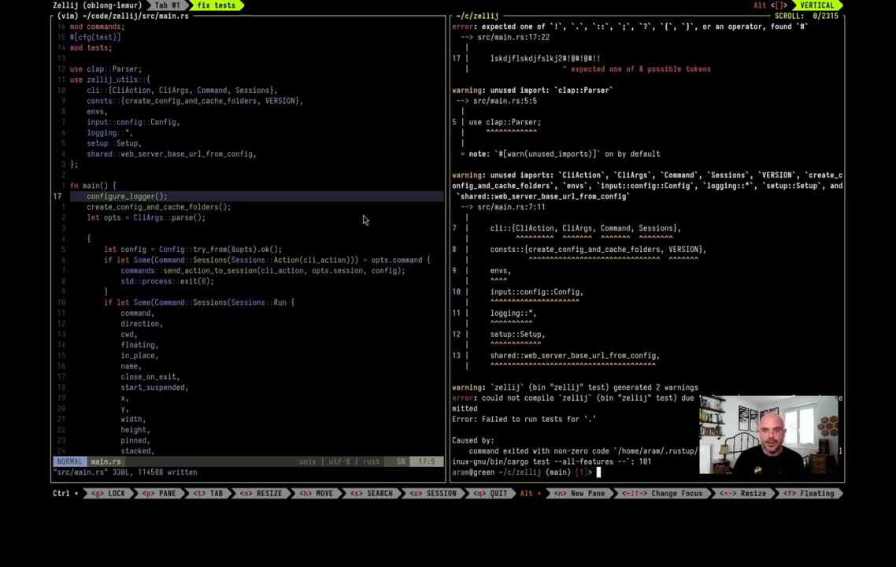
Type 'cargo x test' in the shell pane.
type("cargo x test")
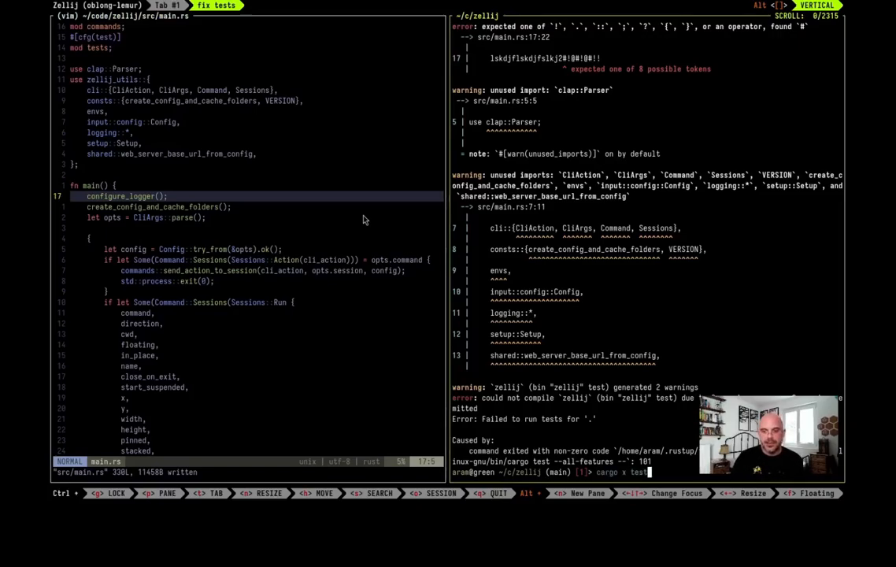